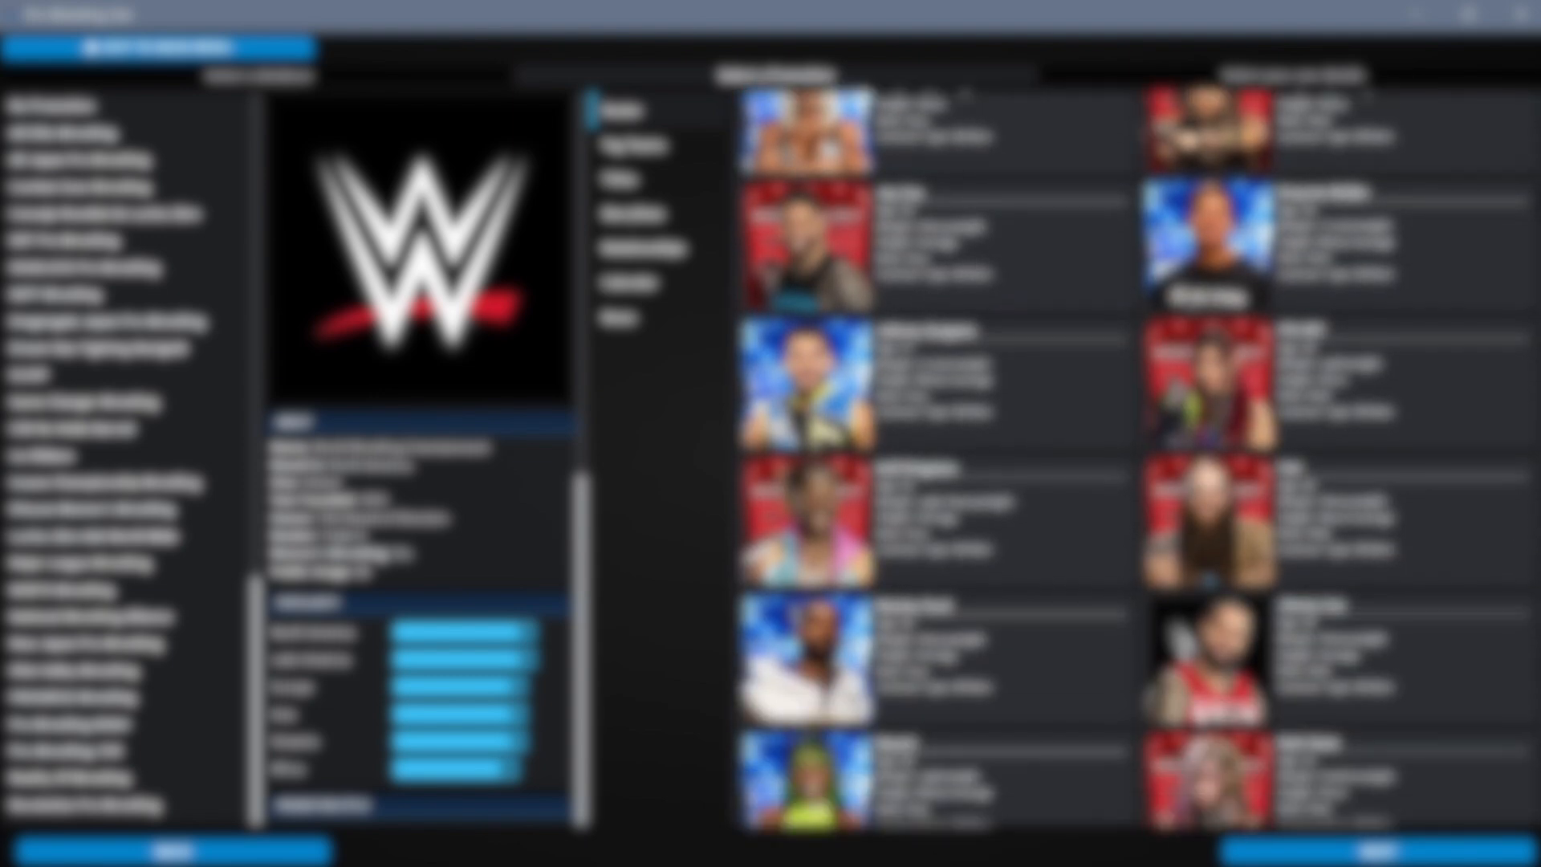
- Show WWE's tag teams list in place of its wrestler roster
click(653, 145)
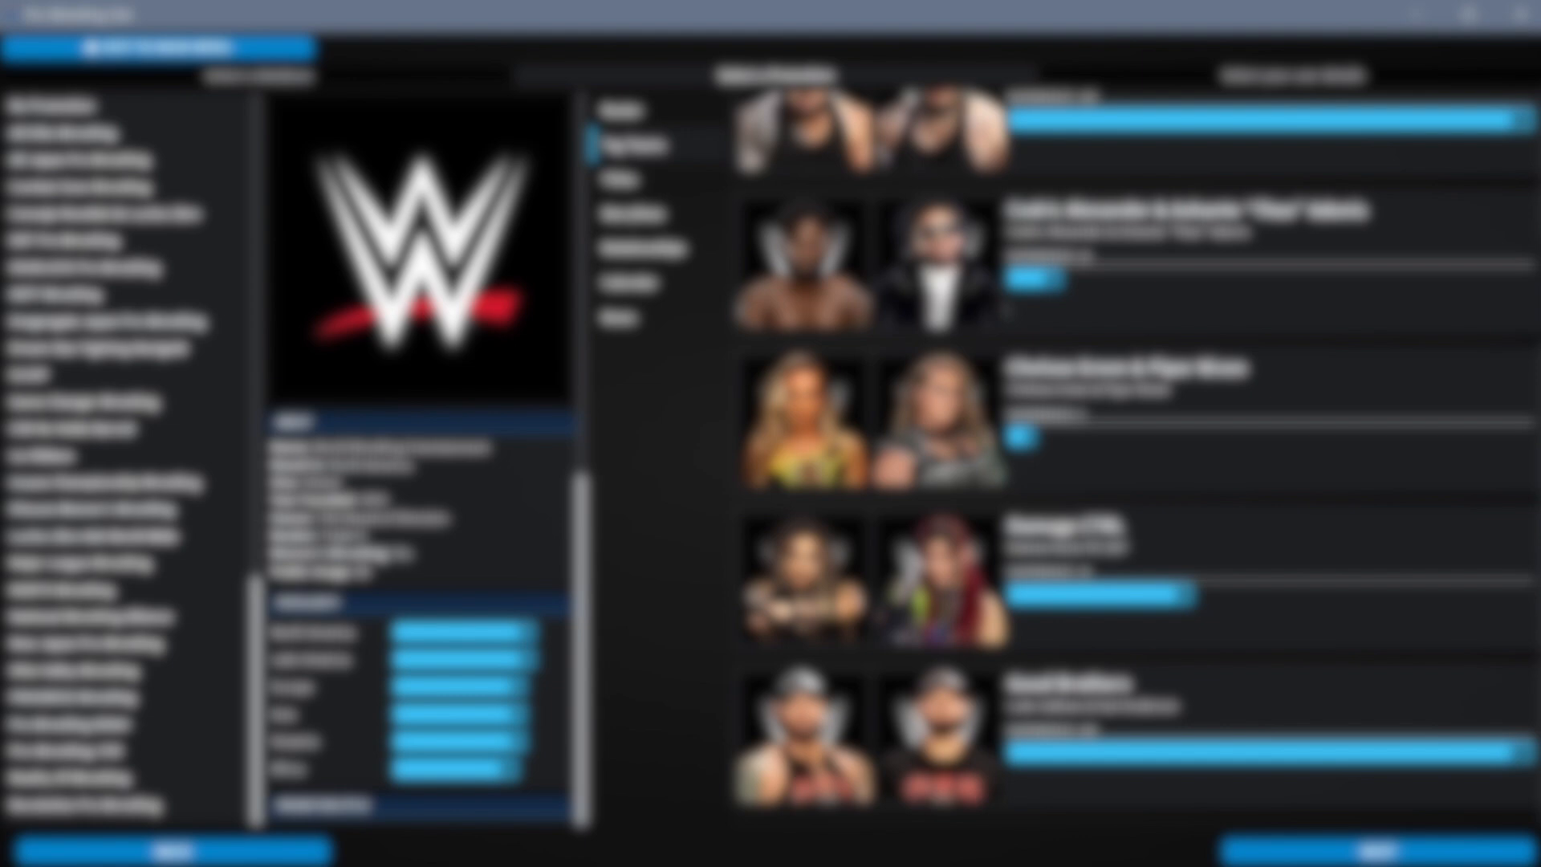
- Scroll down WWE's tag team list to see more teams
scroll(down, 3)
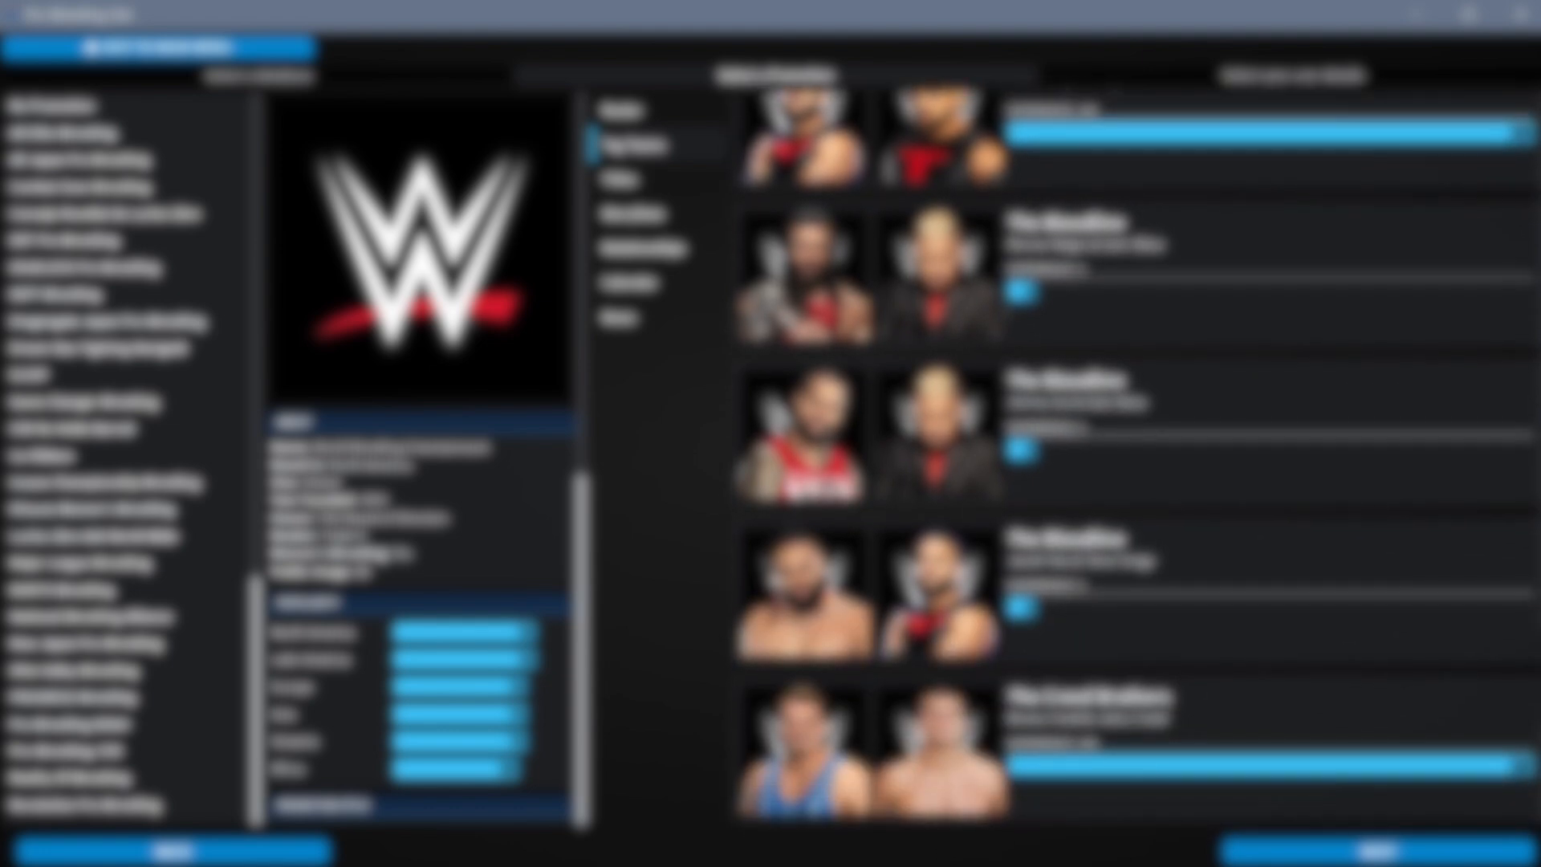
scroll(down, 3)
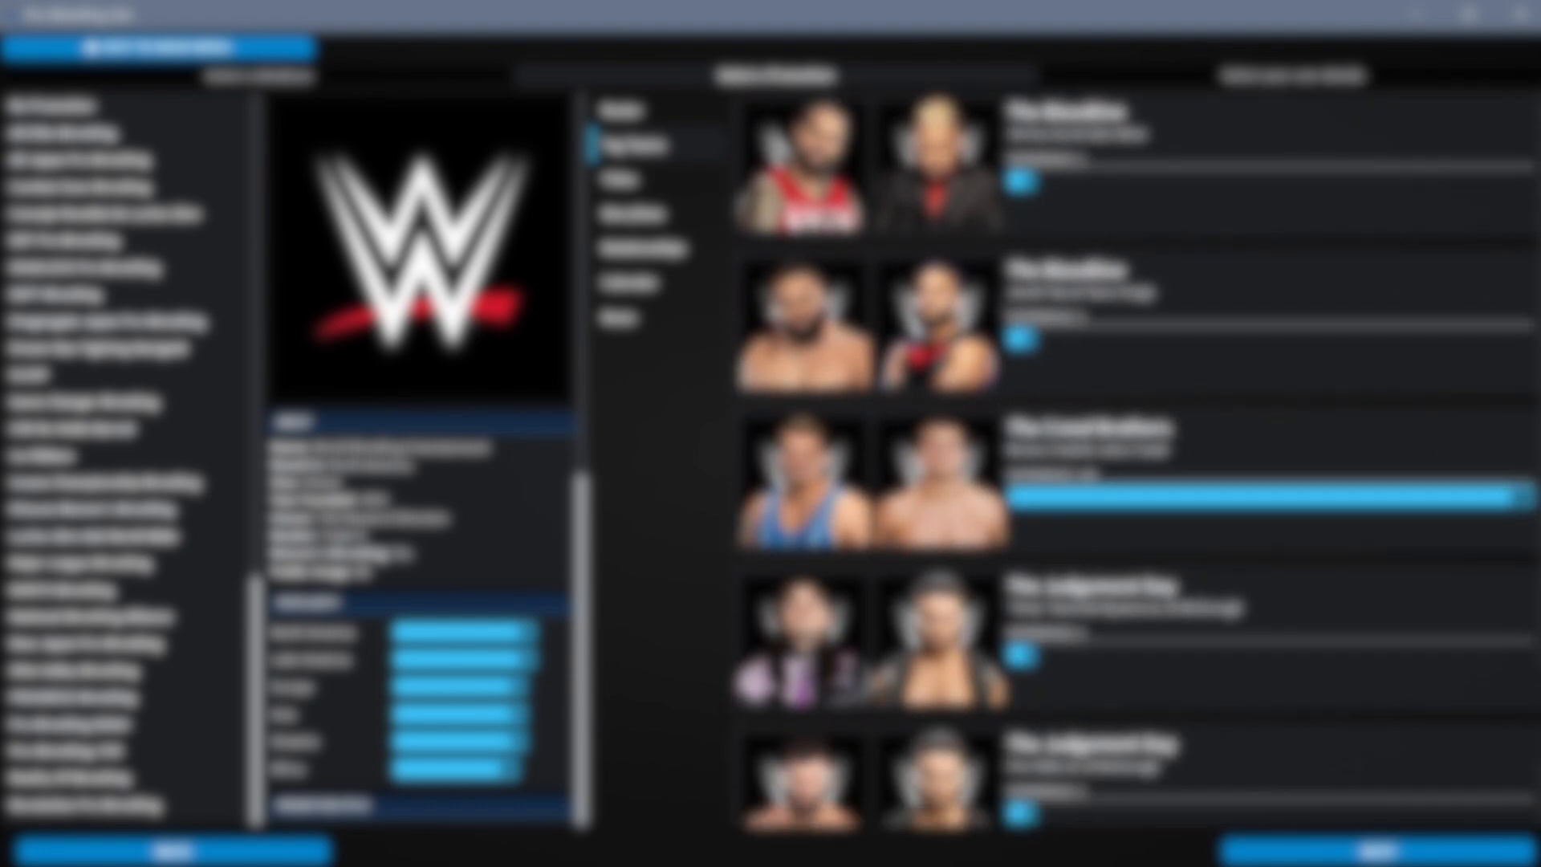
scroll(down, 3)
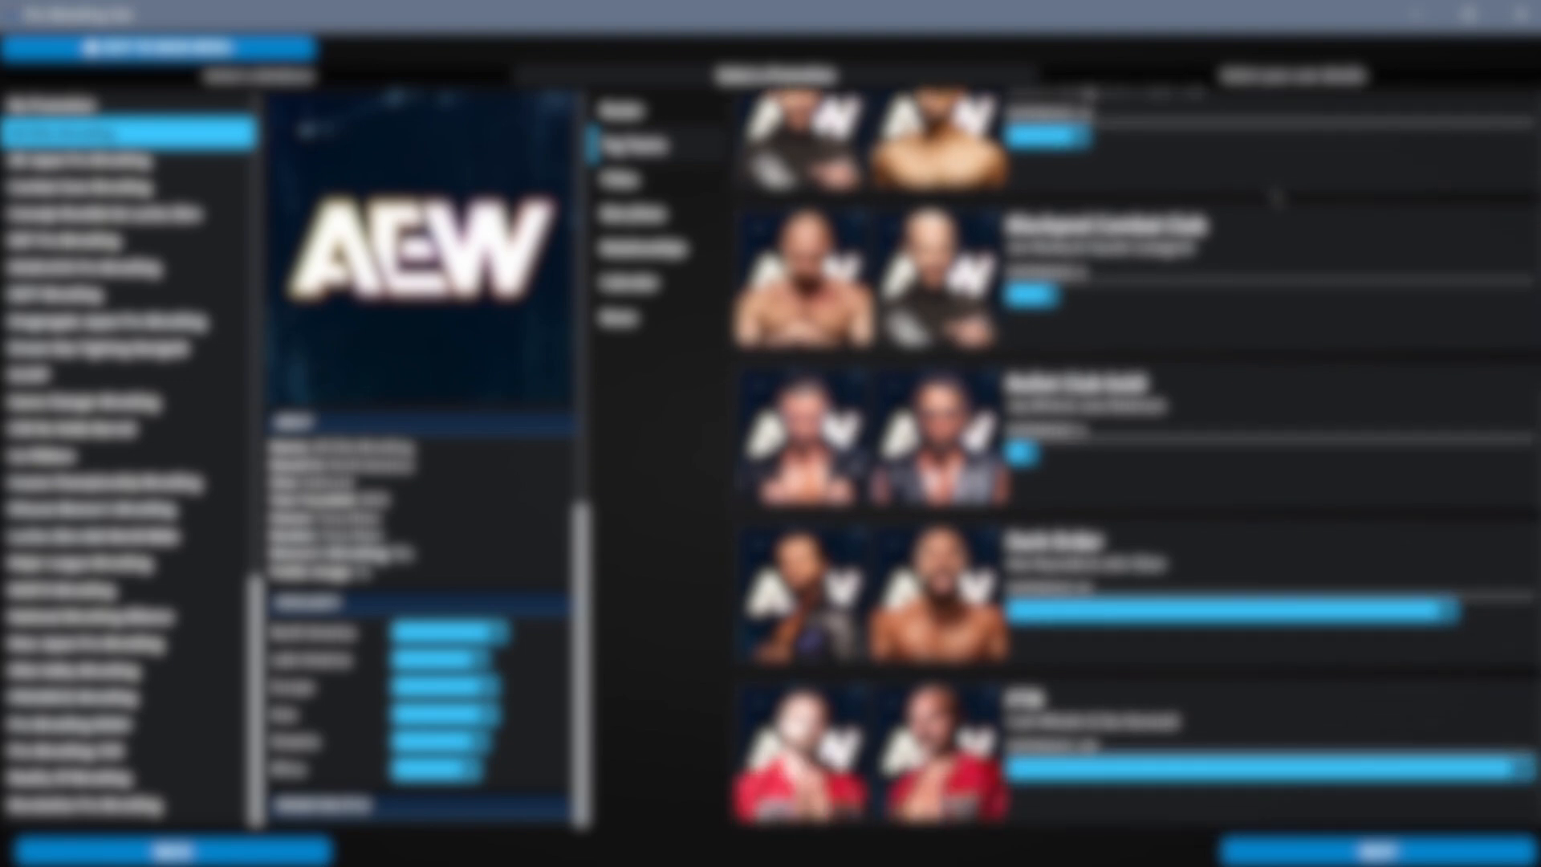
- Scroll down AEW's tag team list to reveal further teams
scroll(down, 3)
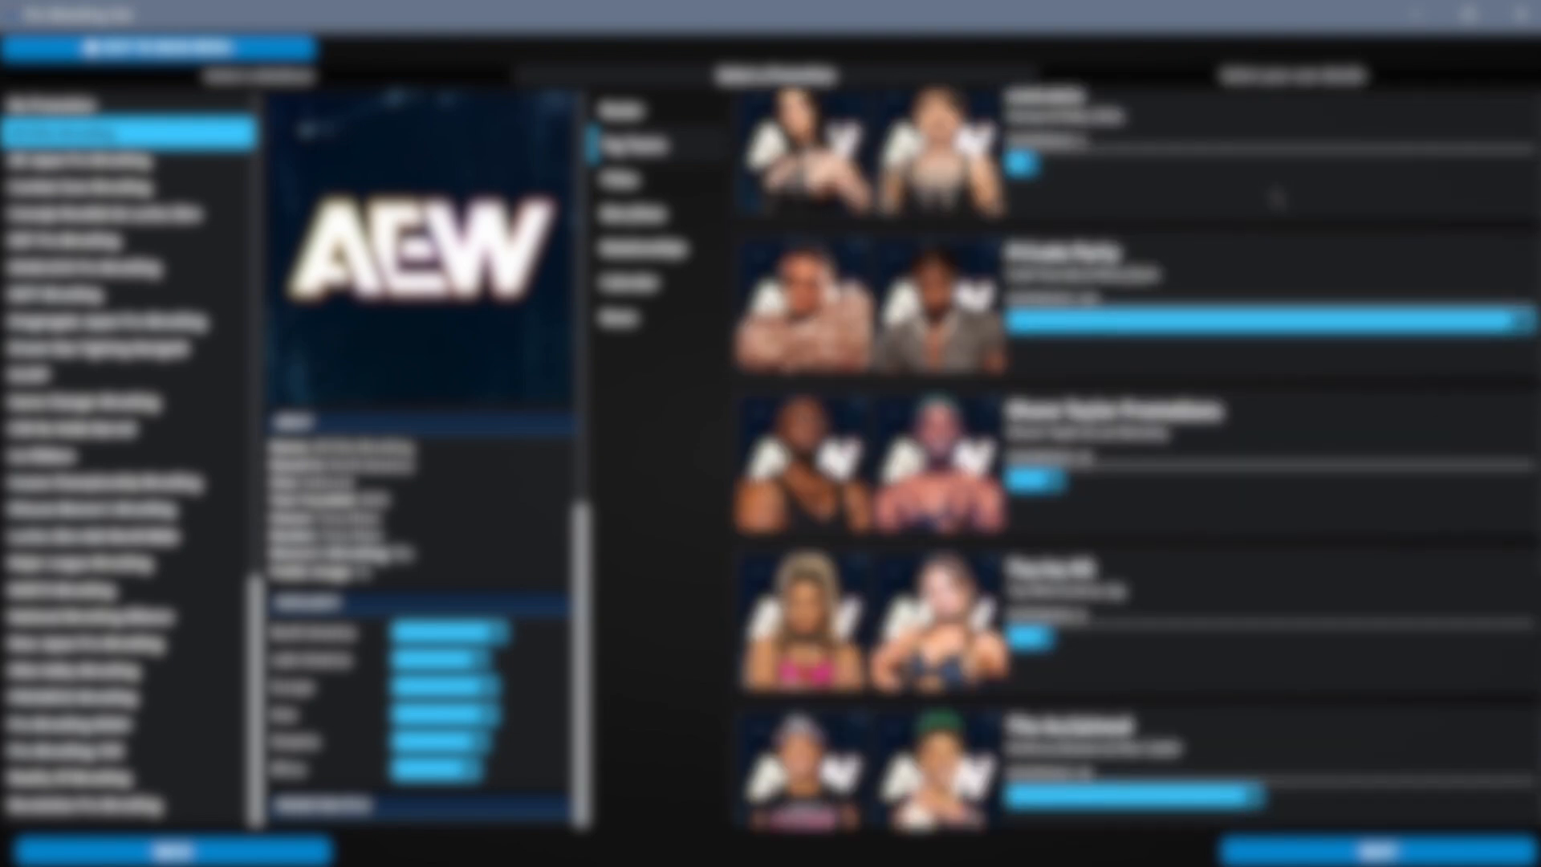